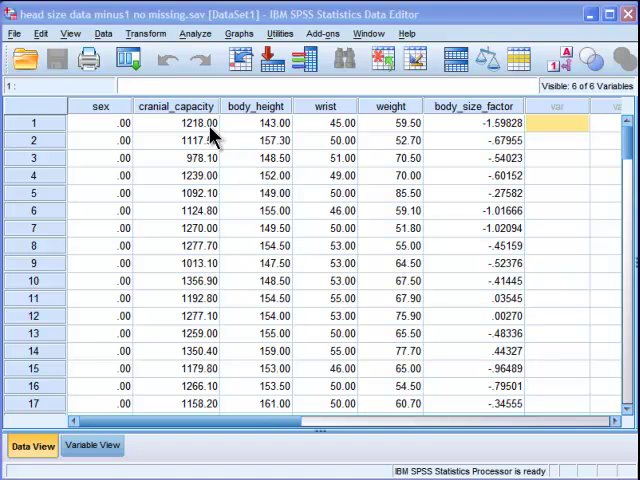
Step: Inspect the first cranial_capacity, body_height and wrist values in the head size dataset
click(196, 132)
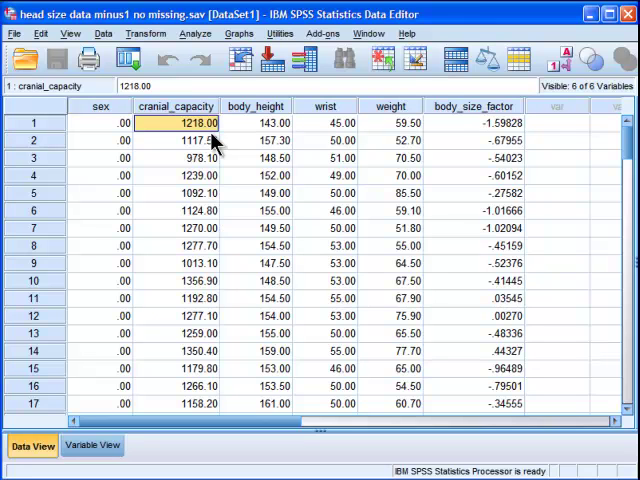
mouse_move(240, 164)
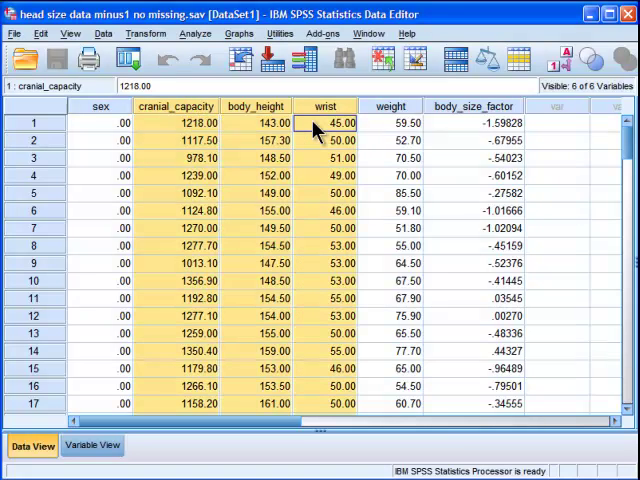
click(256, 122)
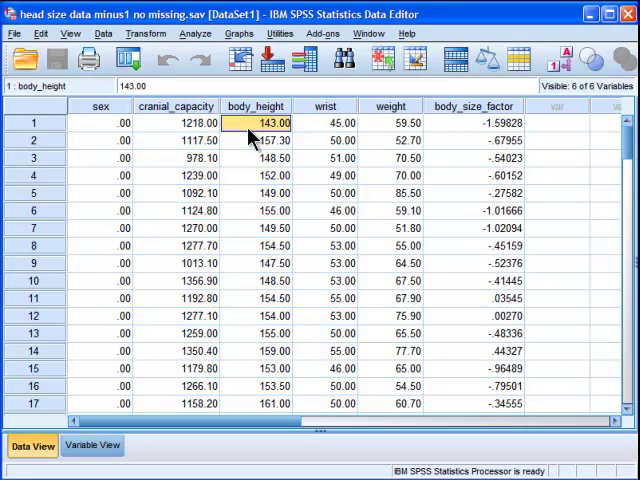
click(174, 122)
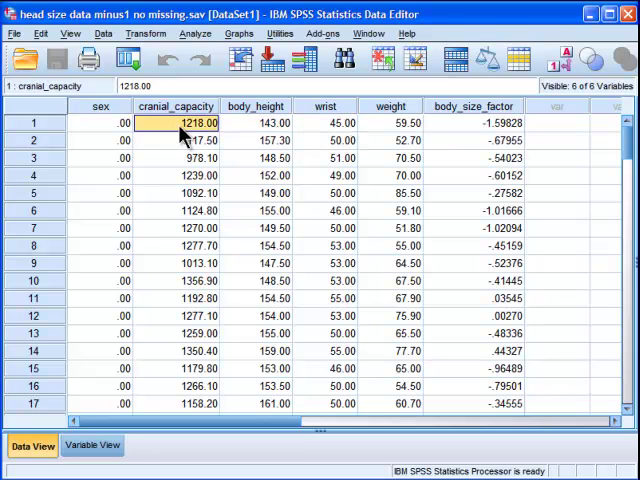
mouse_move(190, 122)
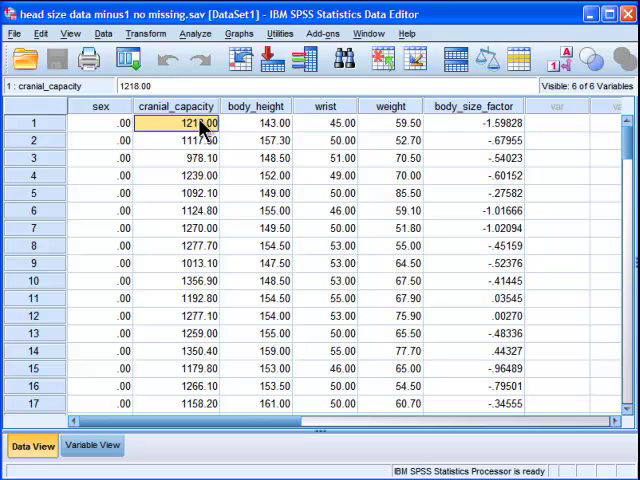
mouse_move(254, 132)
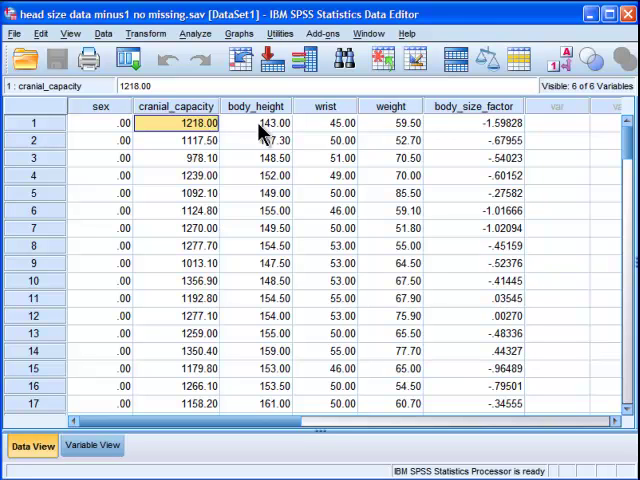
click(256, 122)
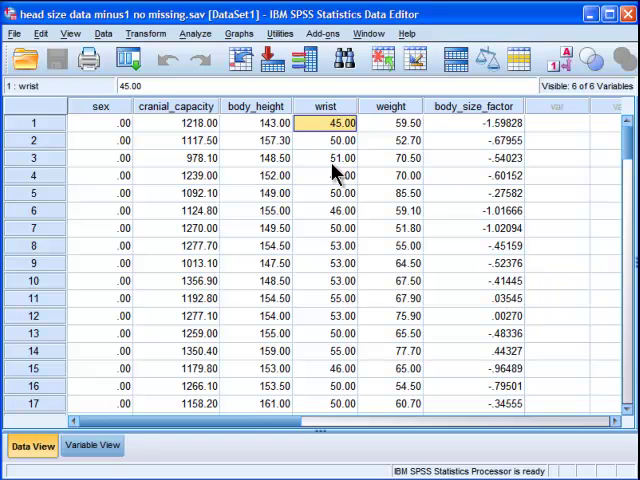
mouse_move(340, 122)
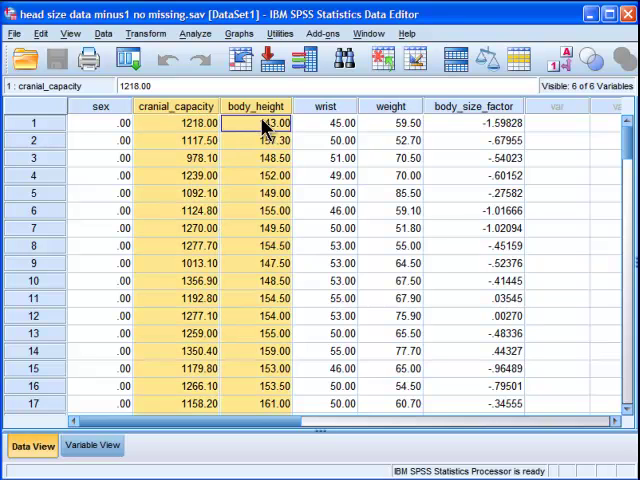
click(256, 122)
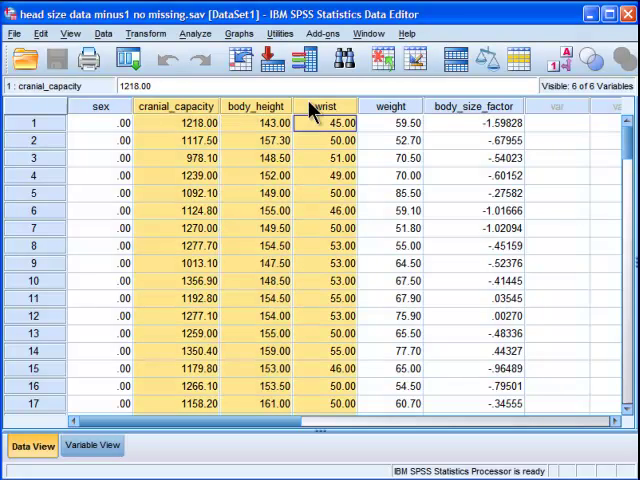
click(256, 122)
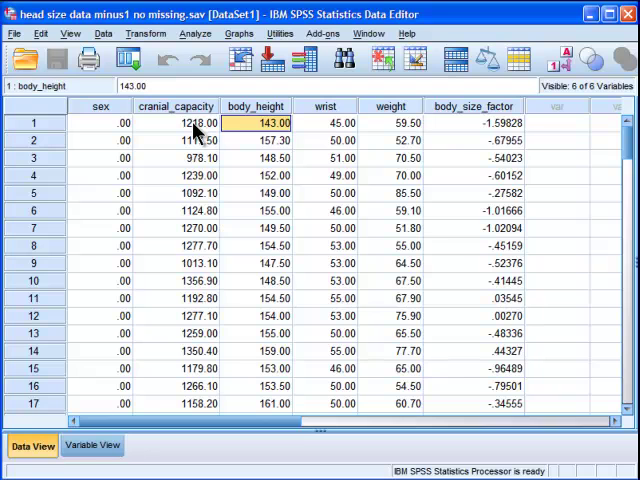
mouse_move(332, 176)
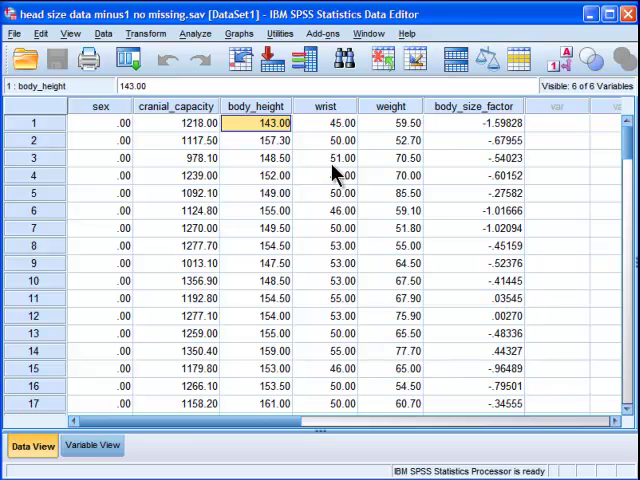
Step: Bring up the Analyze list of procedures
click(192, 36)
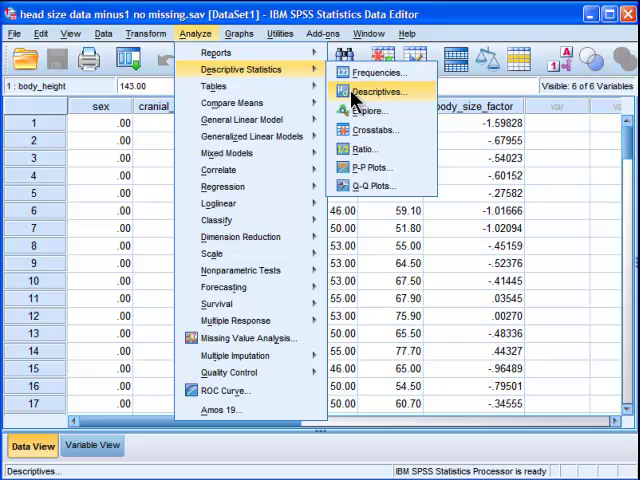
Step: Set Descriptives on body_height, wrist and weight with standardized values saved as variables
click(390, 94)
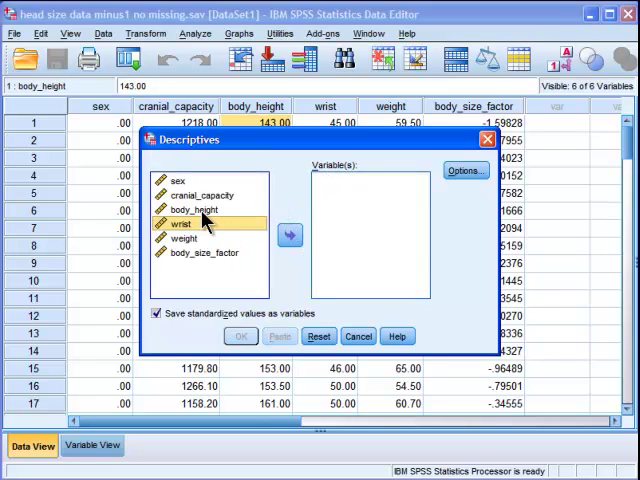
click(196, 210)
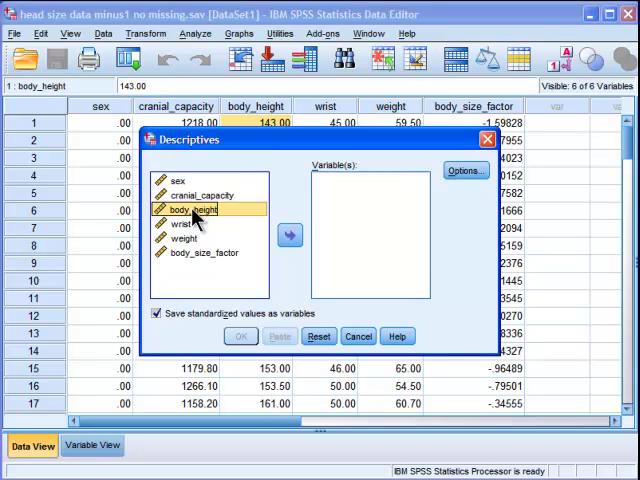
mouse_move(188, 228)
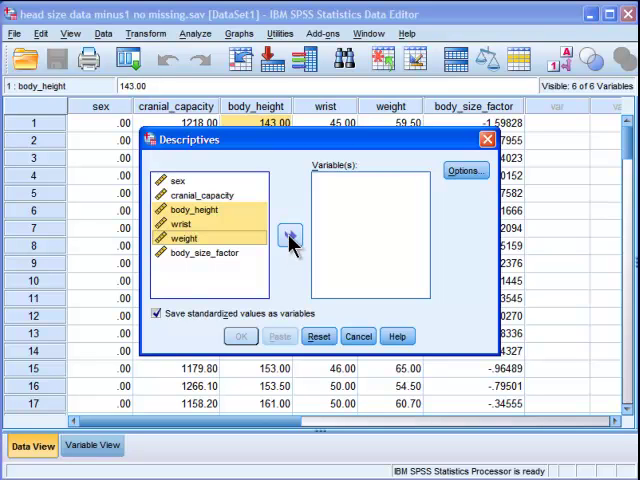
click(288, 238)
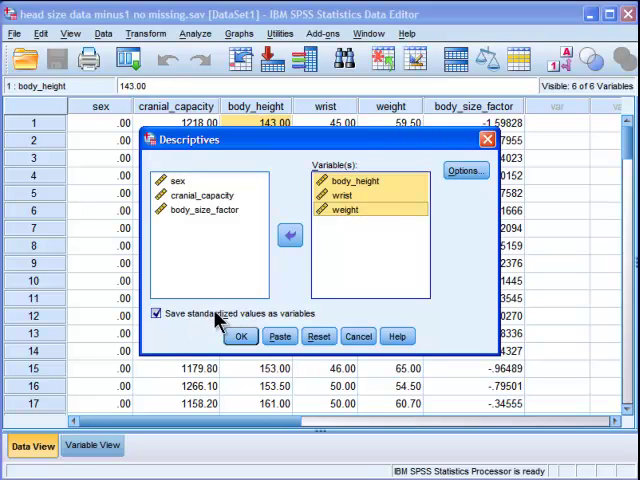
mouse_move(164, 324)
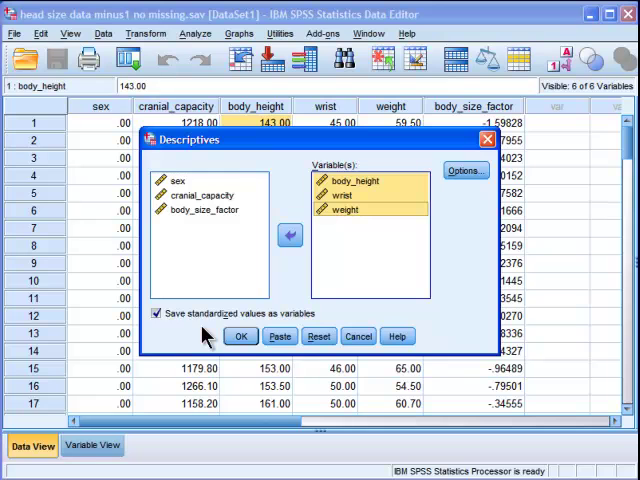
click(240, 336)
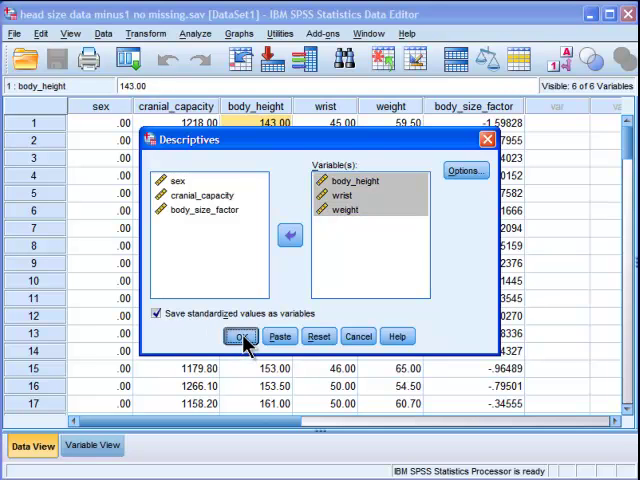
Step: Run the descriptives to add Zbody_height, Zwrist and Zweight, then view the variable definitions
click(242, 336)
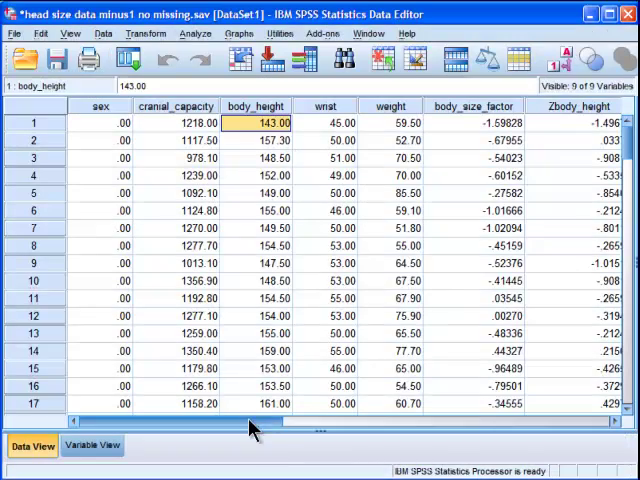
scroll(right, 3)
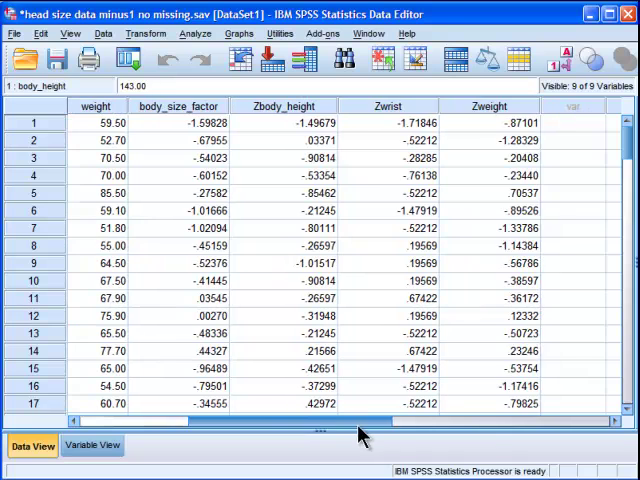
scroll(left, 3)
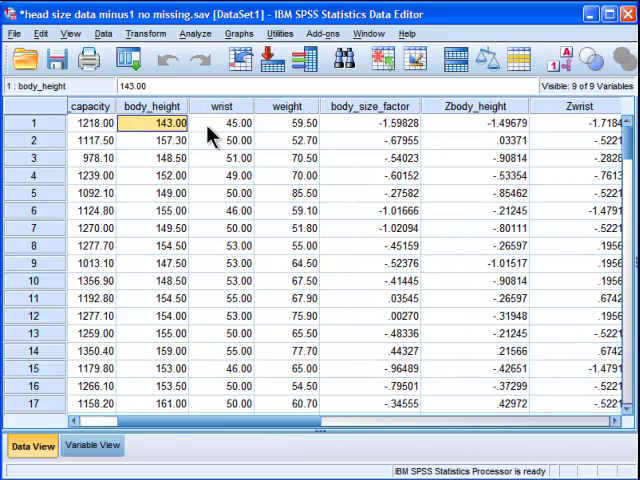
mouse_move(508, 126)
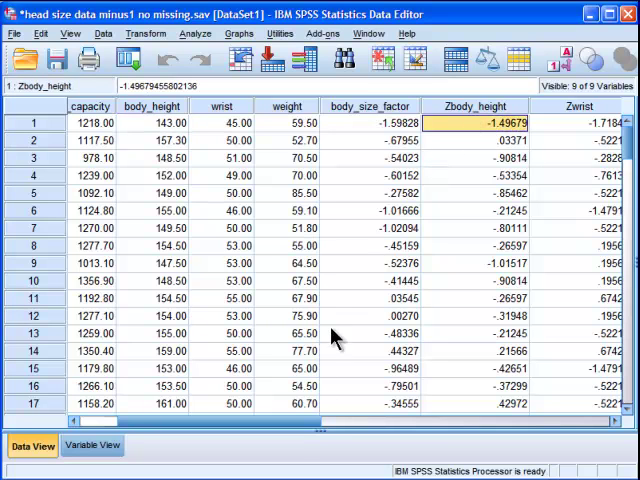
scroll(right, 3)
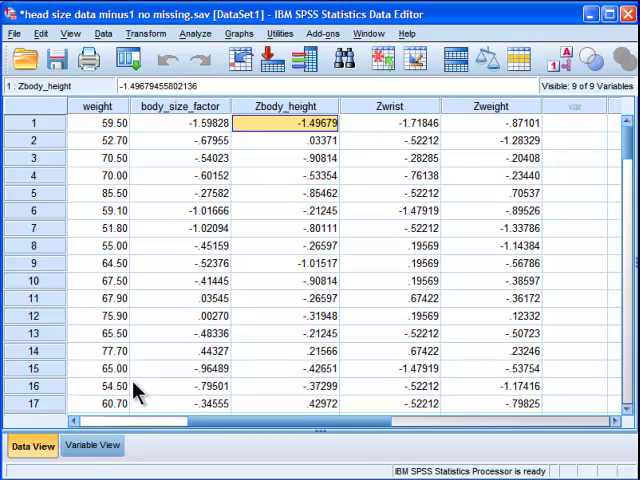
mouse_move(96, 444)
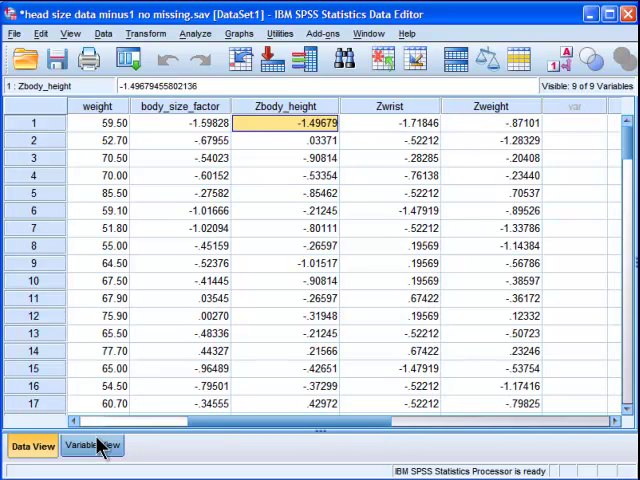
click(92, 446)
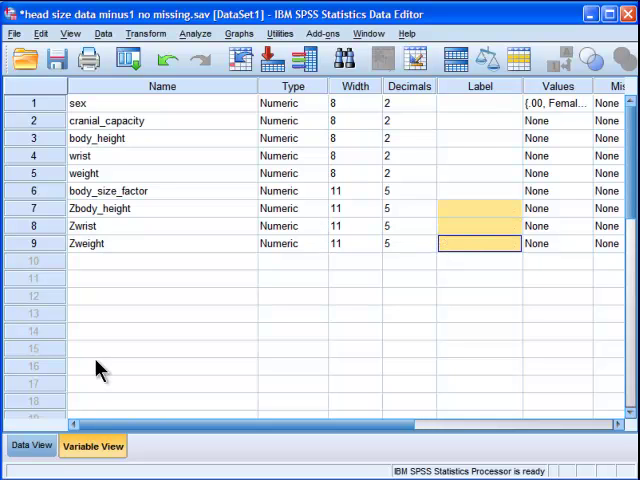
Step: Bring up Compute Variable, still holding the earlier body_height, wrist, weight average
click(28, 444)
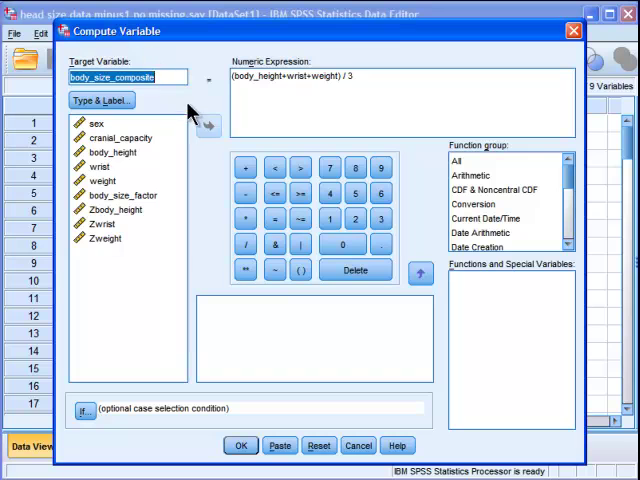
Step: Reset and define body_size_zcomposite as (Zbody_height + Zwrist + Zweight) / 3
click(312, 444)
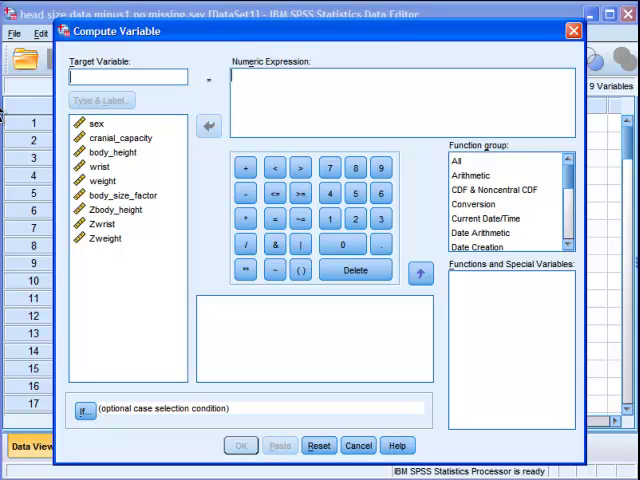
click(116, 136)
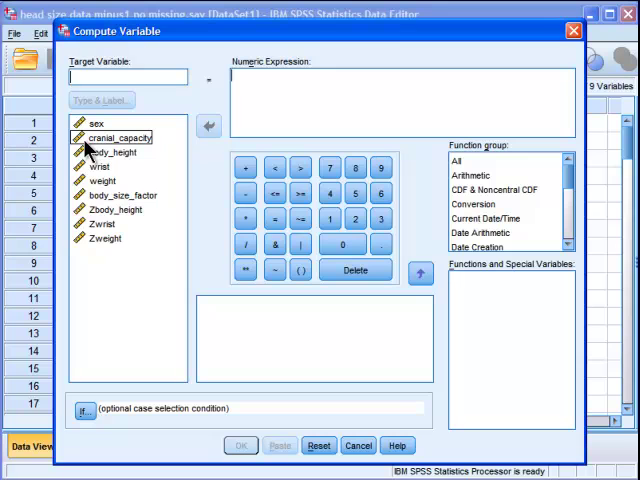
text(body_size_zc)
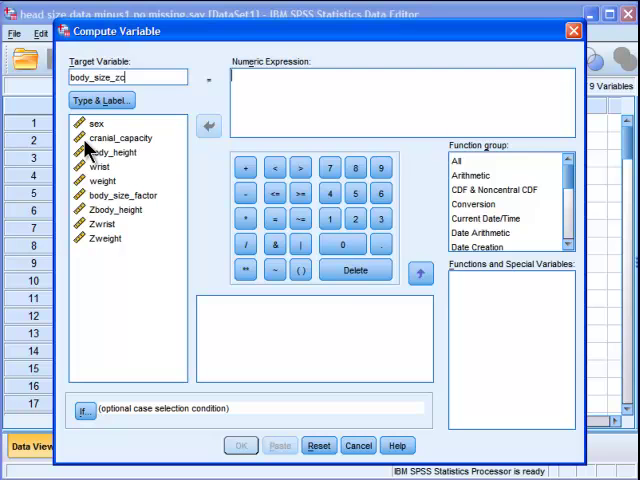
text(omposite)
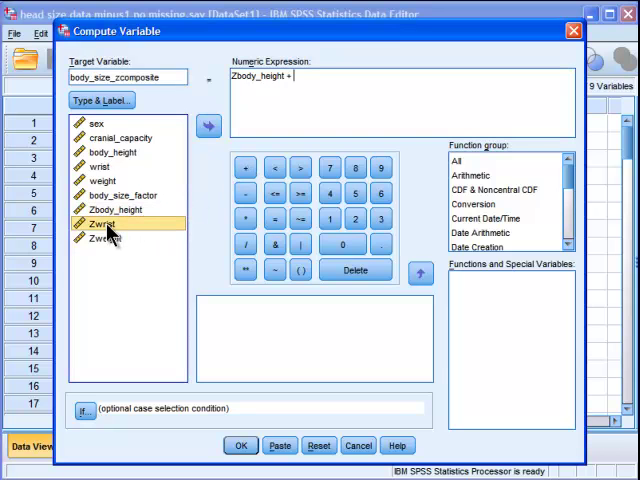
click(208, 126)
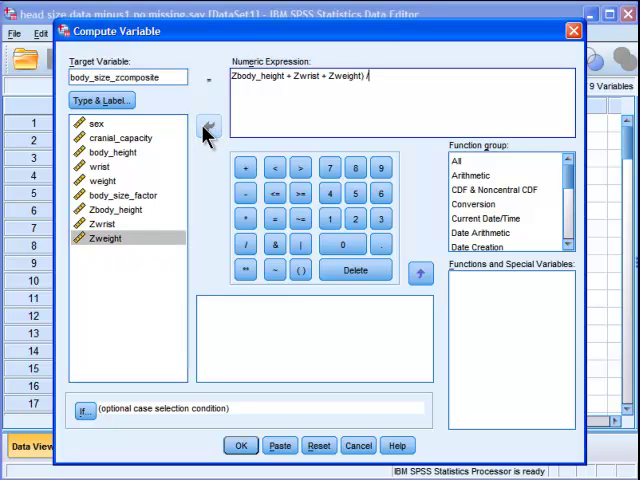
text(3)
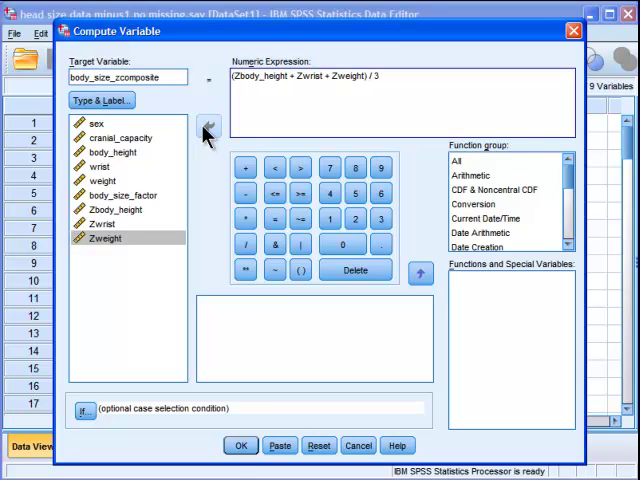
click(240, 444)
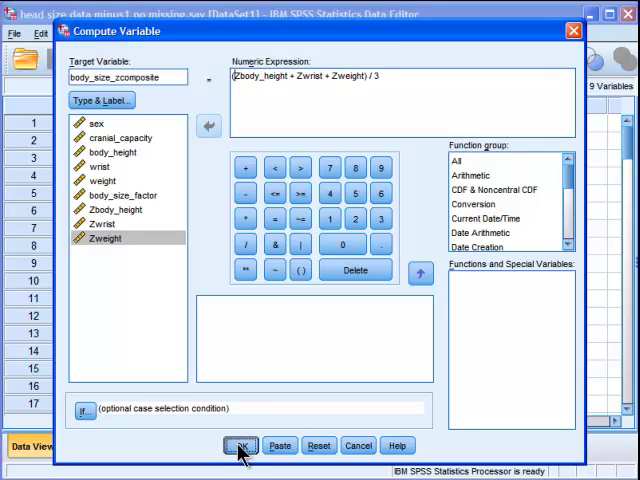
Step: Create body_size_zcomposite and check its values down to case 95 of 100
click(240, 444)
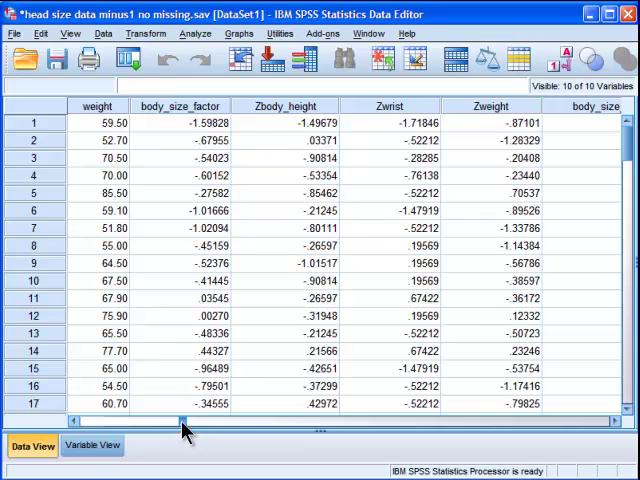
scroll(right, 3)
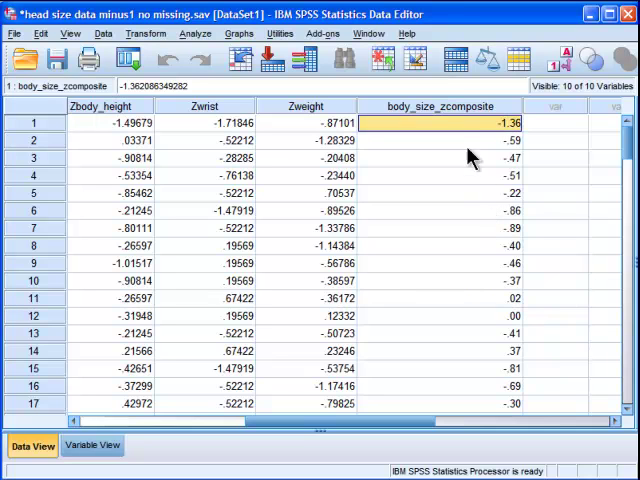
mouse_move(512, 128)
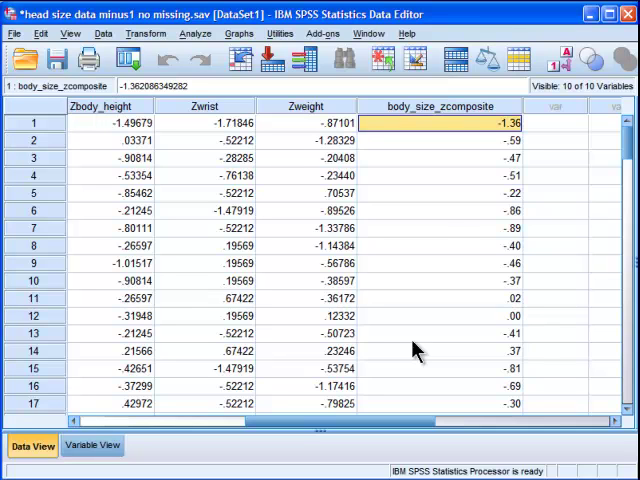
mouse_move(492, 148)
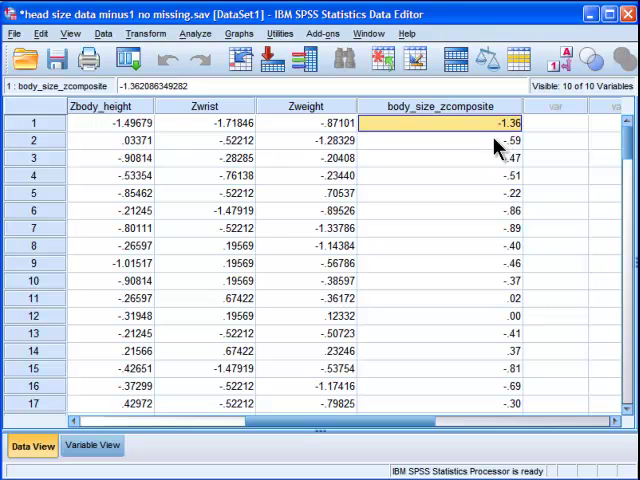
mouse_move(252, 150)
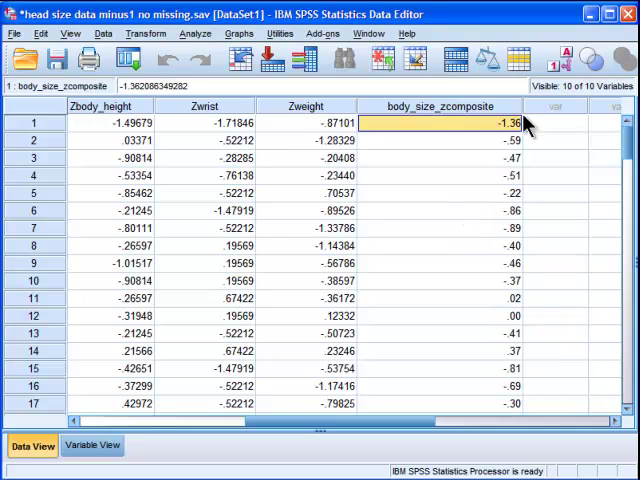
scroll(down, 3)
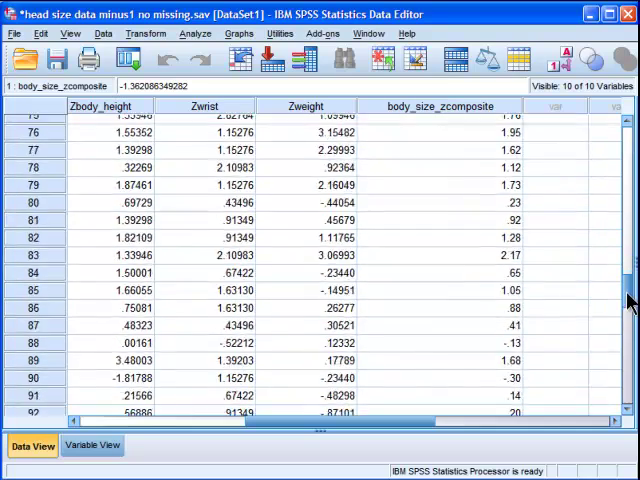
scroll(down, 3)
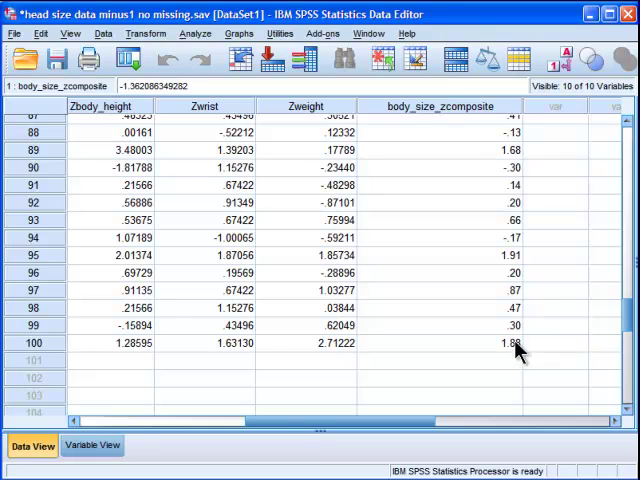
click(512, 258)
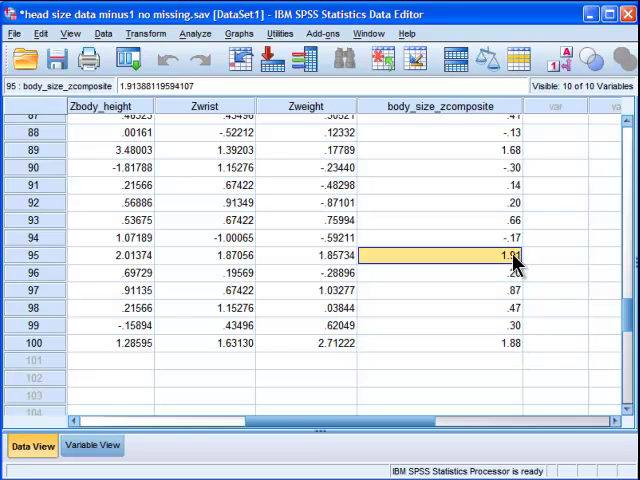
mouse_move(518, 240)
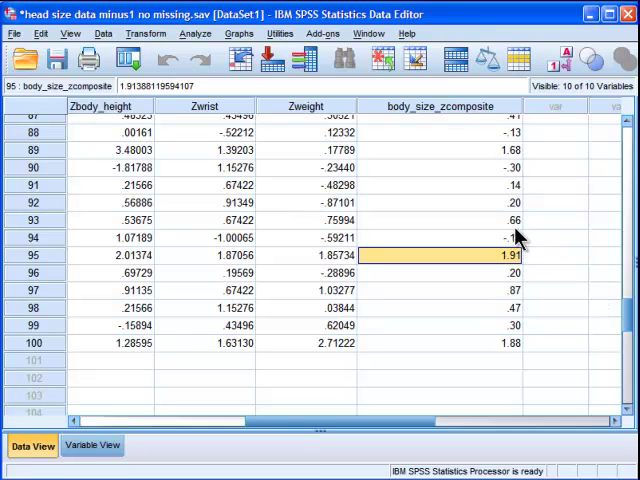
mouse_move(240, 170)
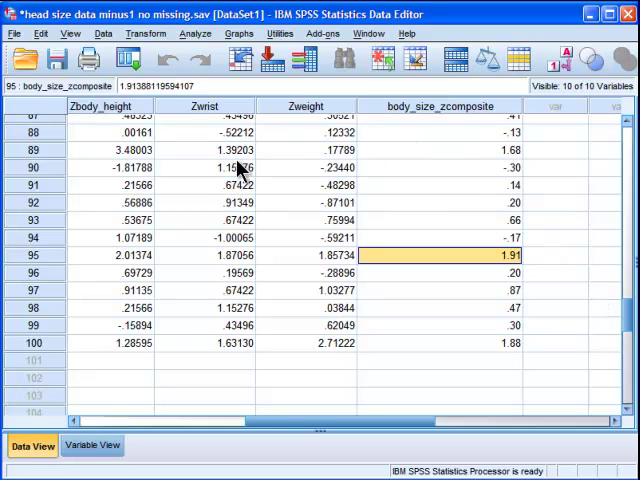